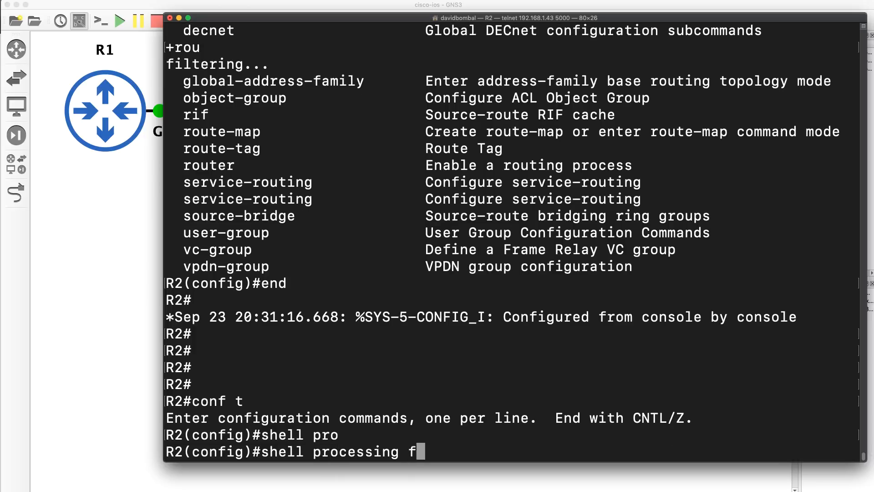
Enable 'shell processing full' on R2, exit config, run 'terminal shell' and begin 'show shell functions'
text(ull)
text(en)
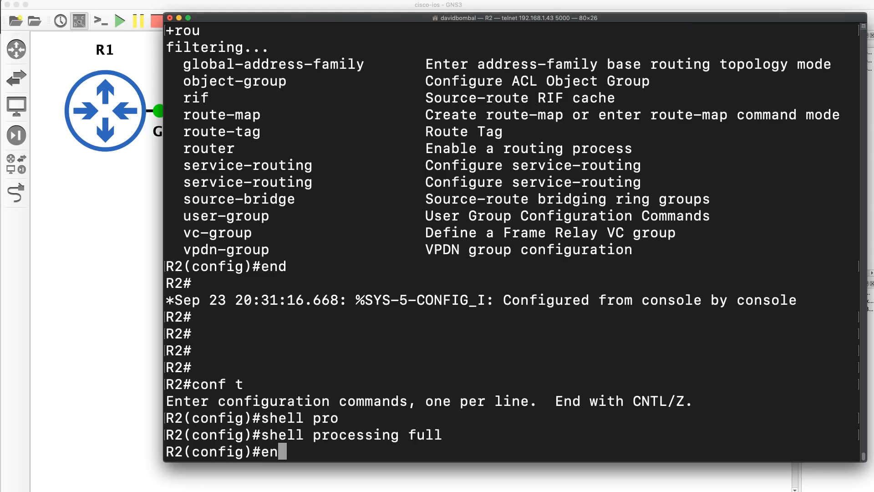
key(Return)
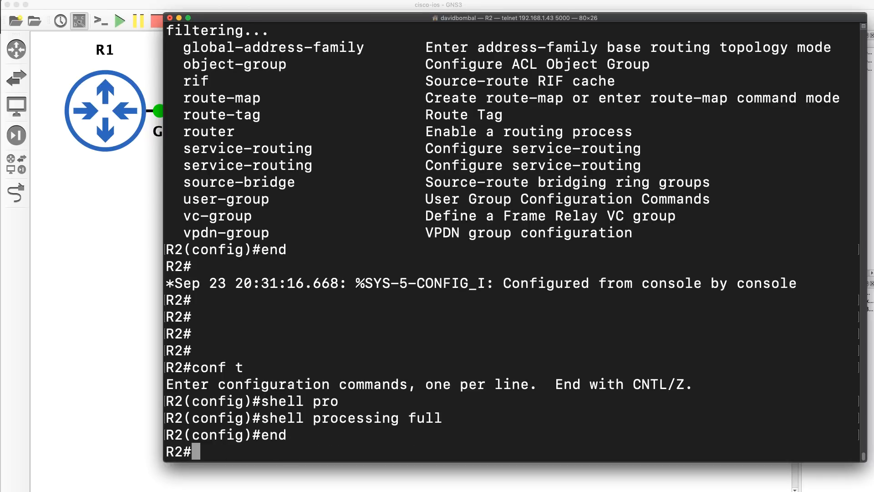
text(terminal shell)
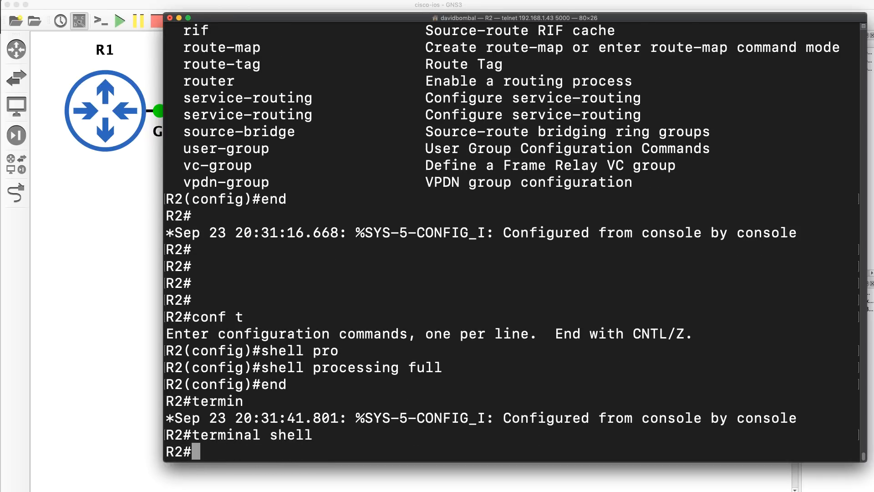
text(show shell functions)
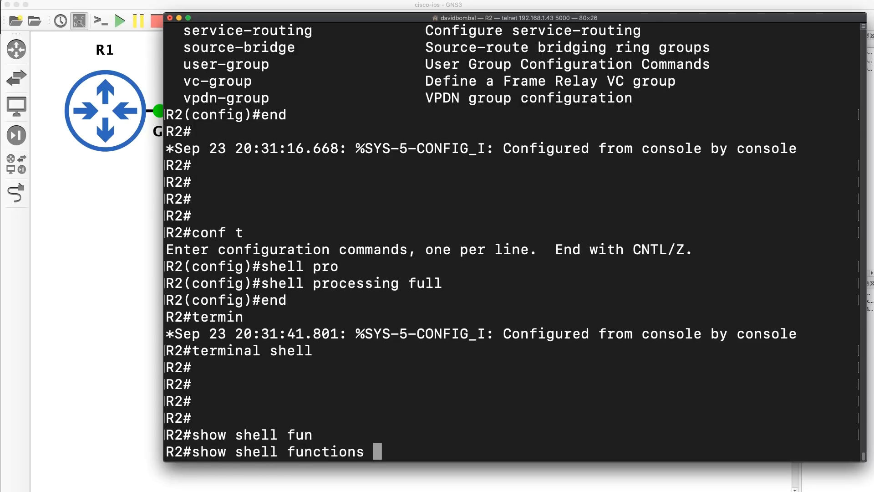
Run the shell-functions listing, page to built-ins like cat, cut, echo, and highlight grep
key(Enter)
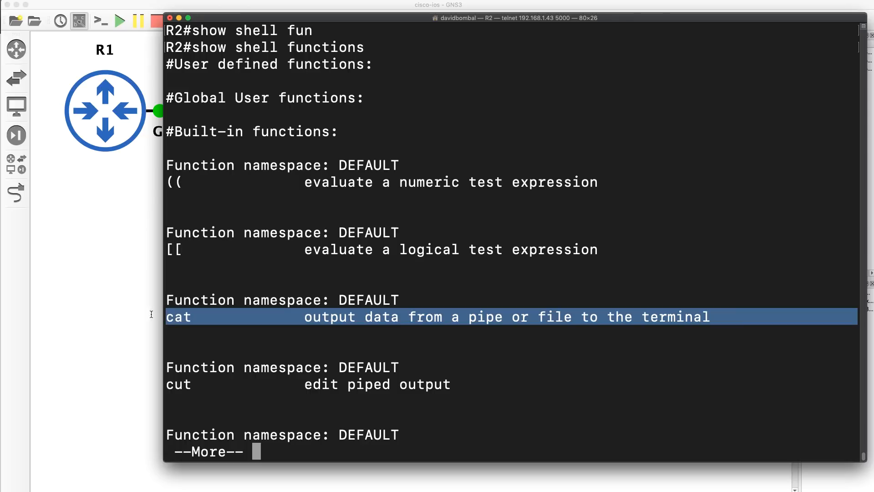
mouse_move(197, 42)
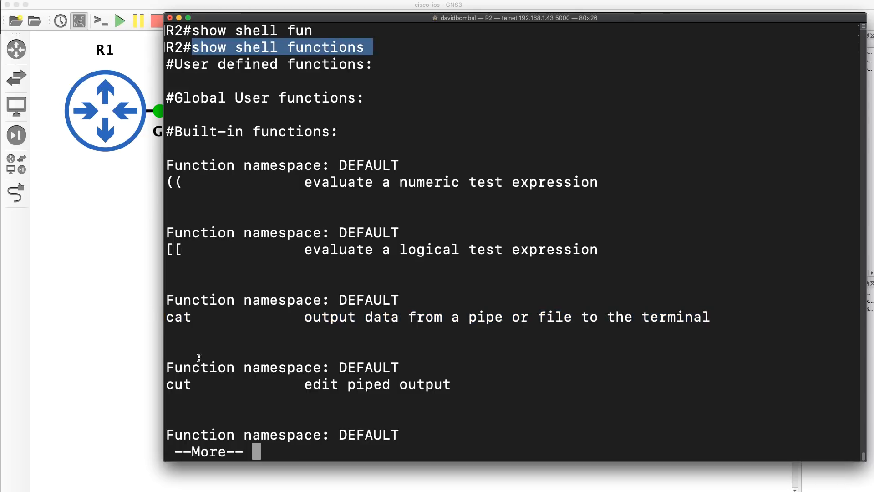
key(space)
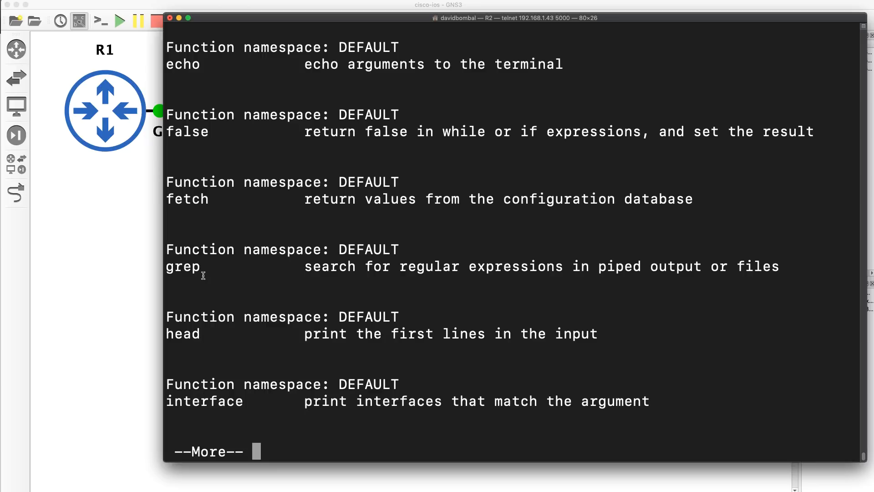
double_click(182, 265)
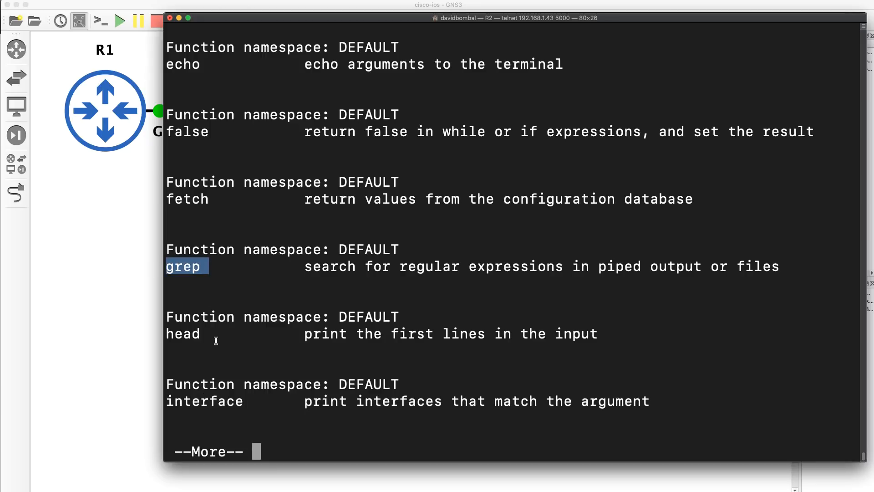